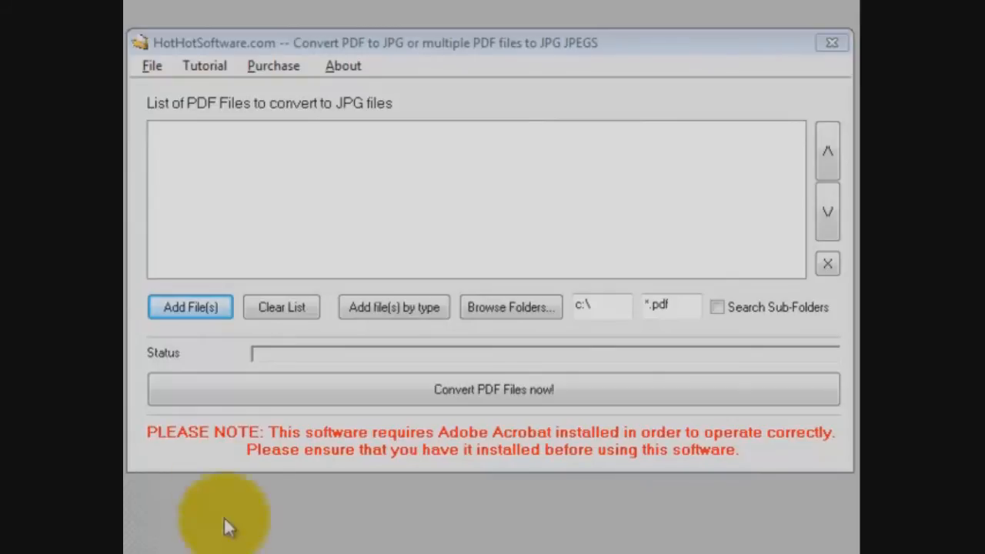
Add fw9.pdf and StopSetLengthStudy.pdf from Documents to the conversion list.
left_click(190, 306)
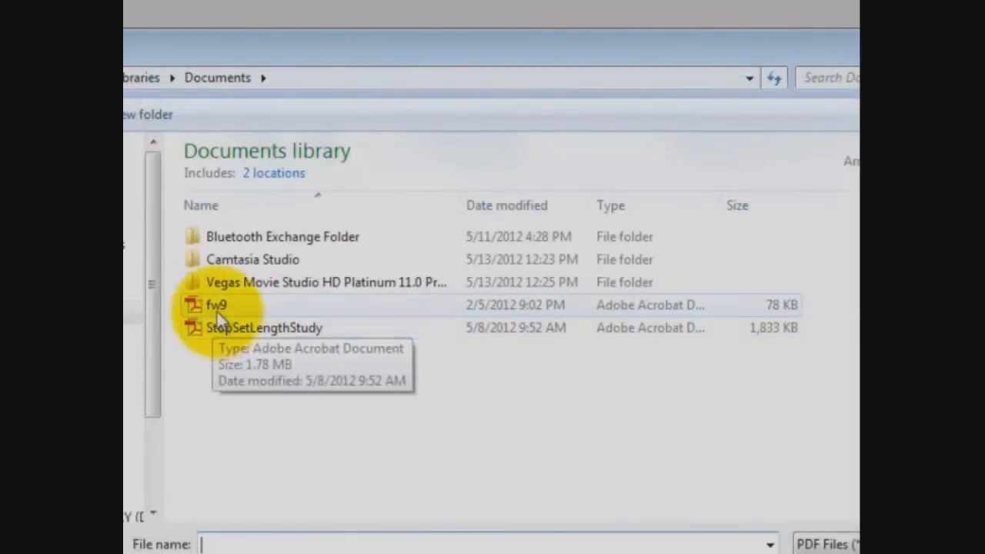
left_click(216, 304)
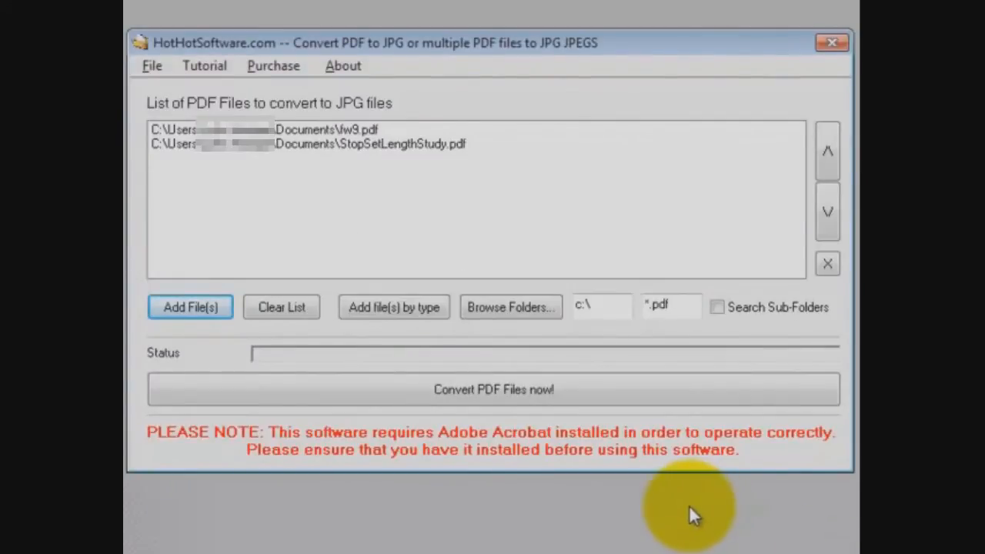
mouse_move(511, 307)
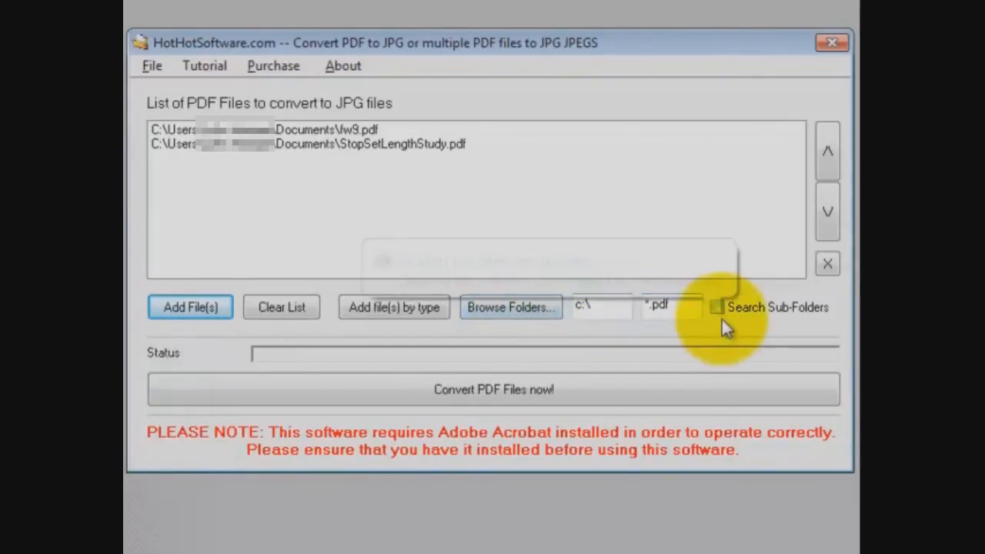
mouse_move(716, 307)
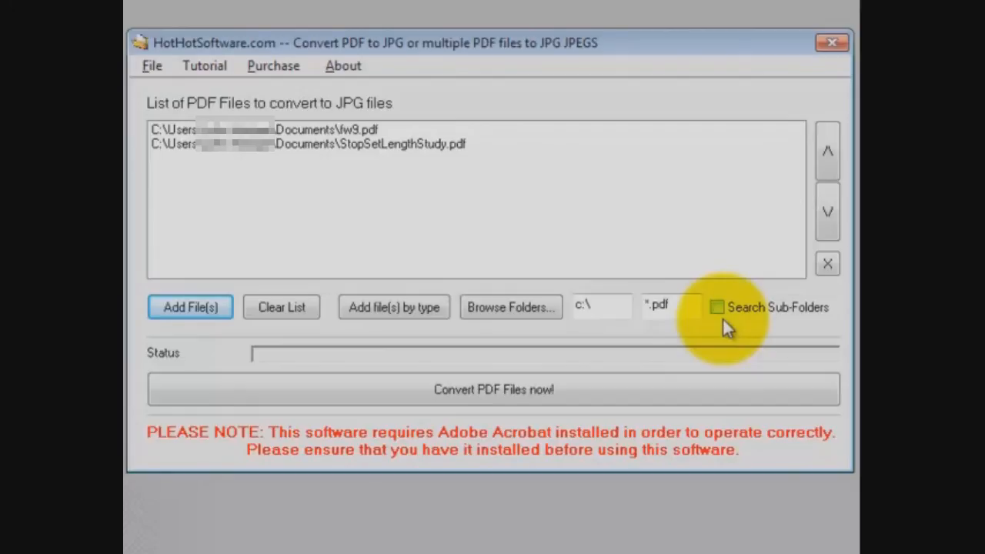
mouse_move(546, 381)
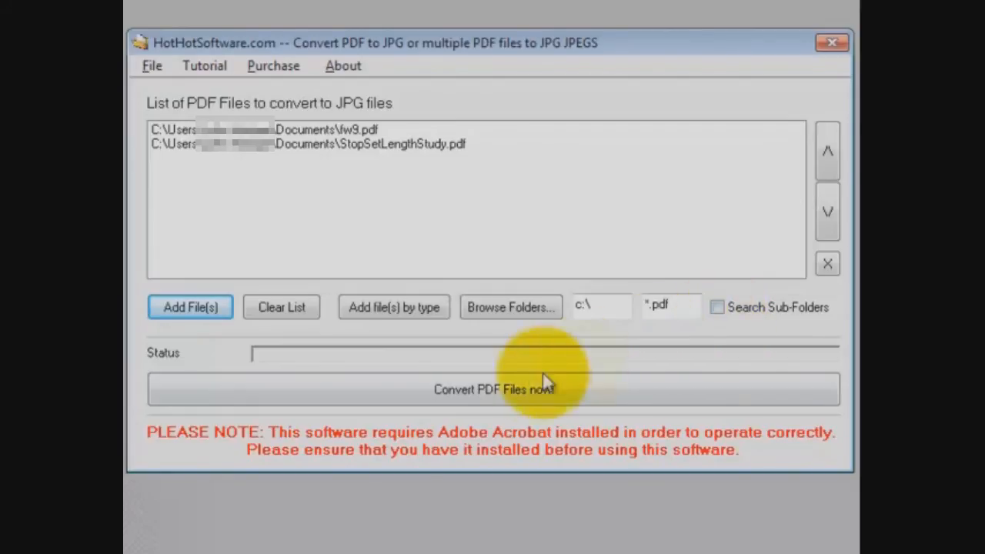
Start batch conversion of fw9.pdf and StopSetLengthStudy.pdf to JPG images.
left_click(493, 390)
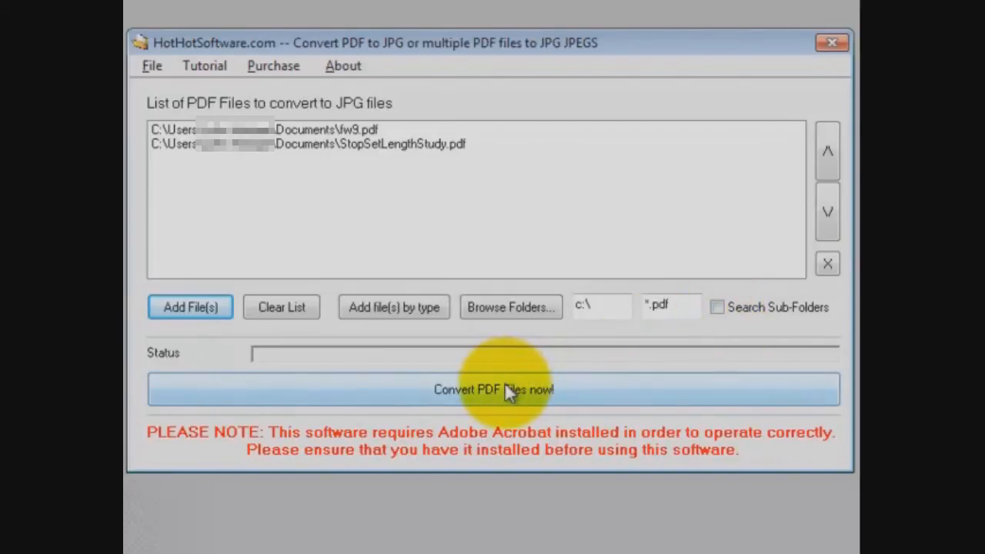